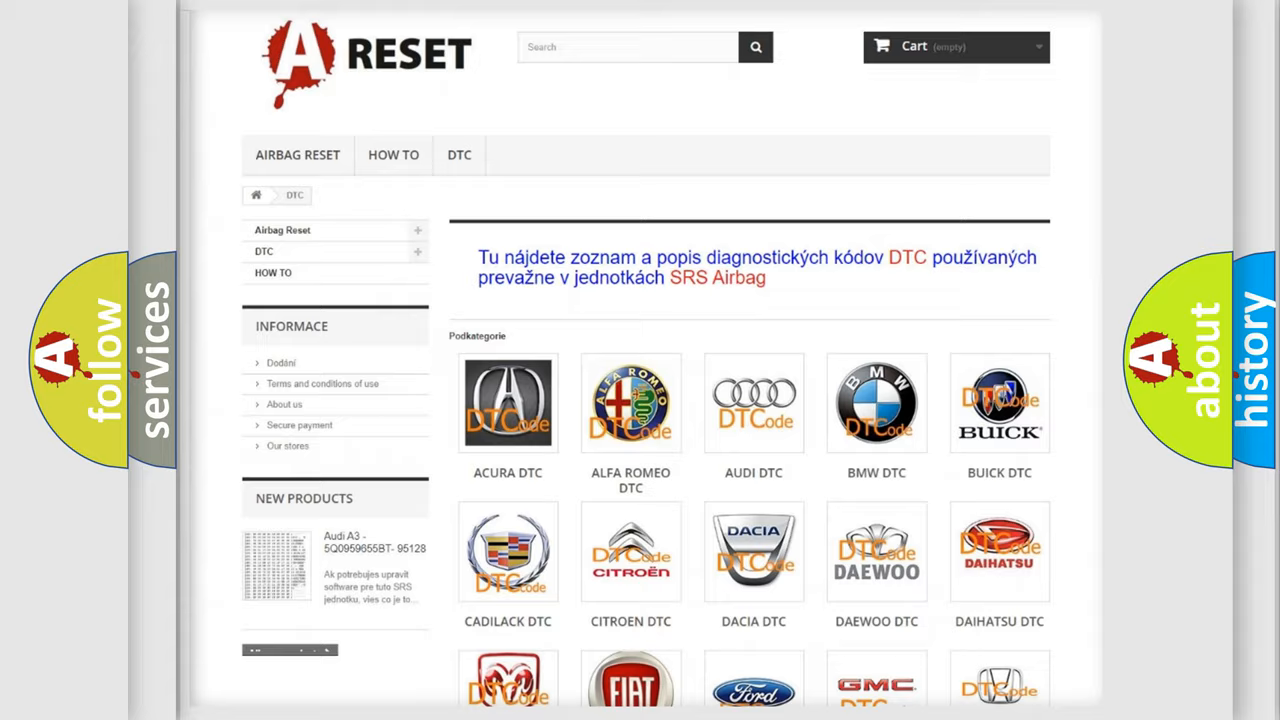
Scroll down through the Dodge DTC subcategory code list to the page footer.
scroll("down", 3)
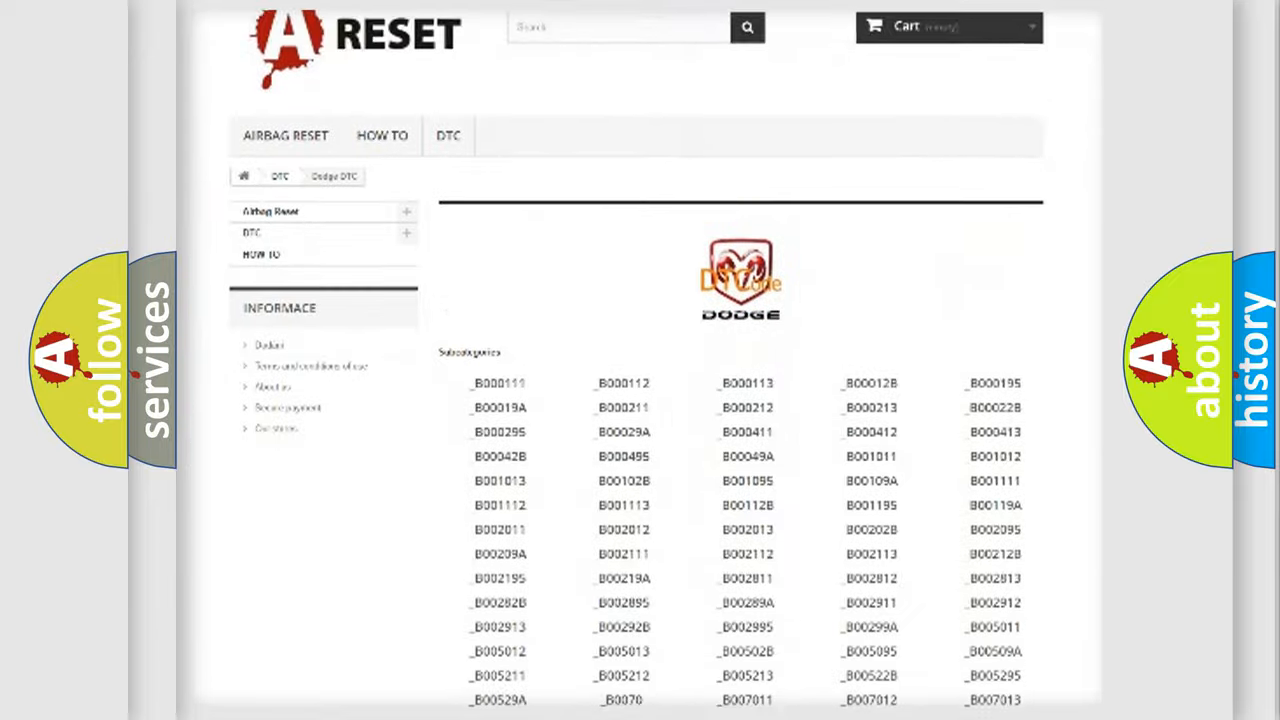
scroll("down", 3)
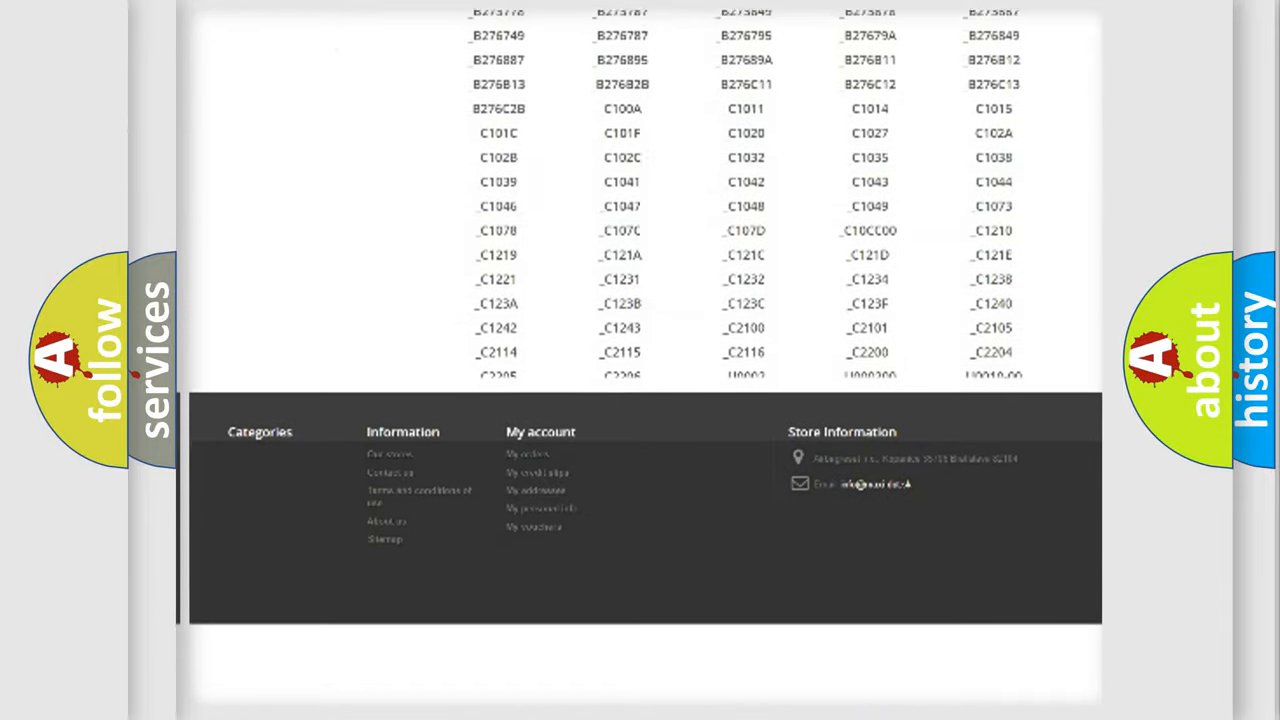
scroll("down", 3)
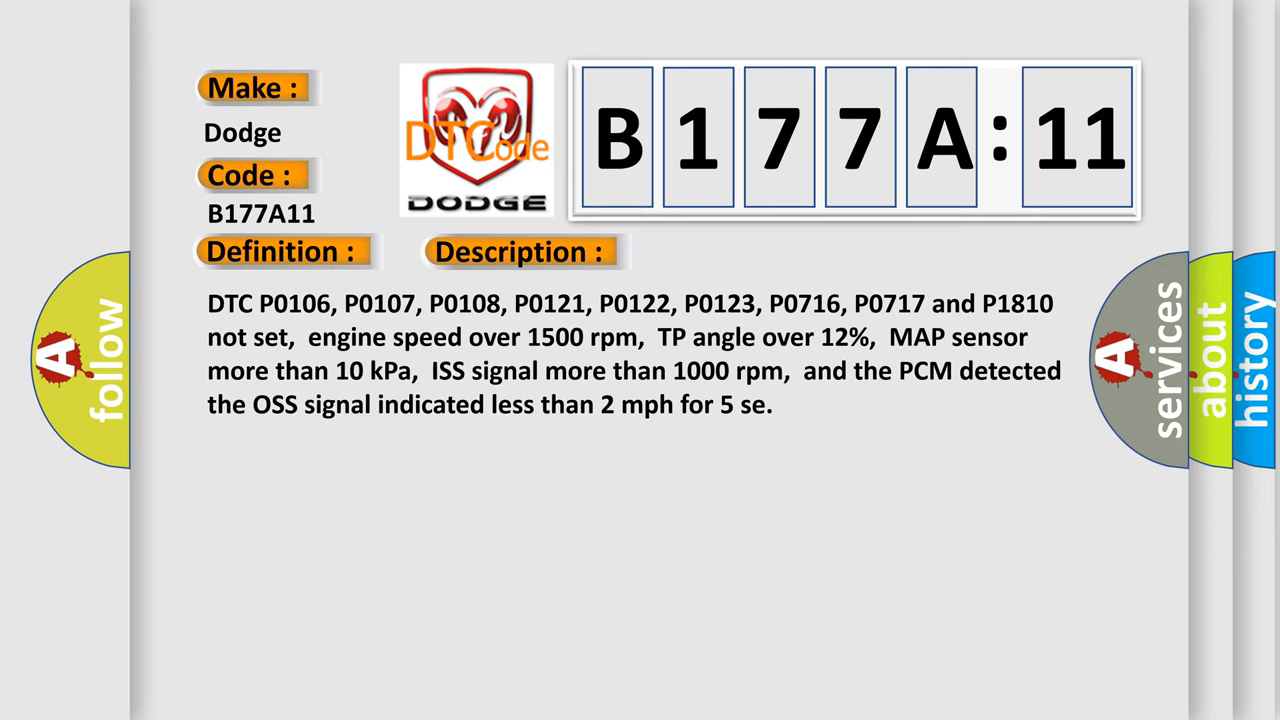
Reveal the B177A11 Cause section listing ISS sensor connector and circuit faults.
left_click(736, 252)
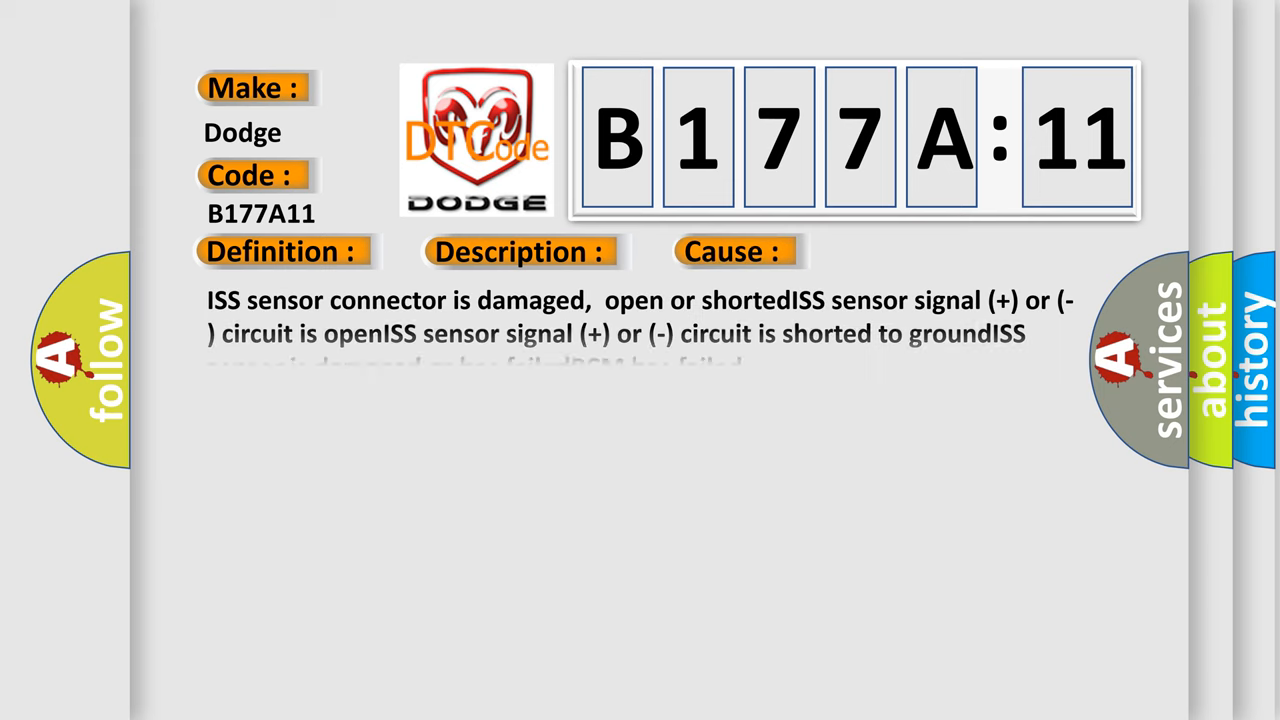